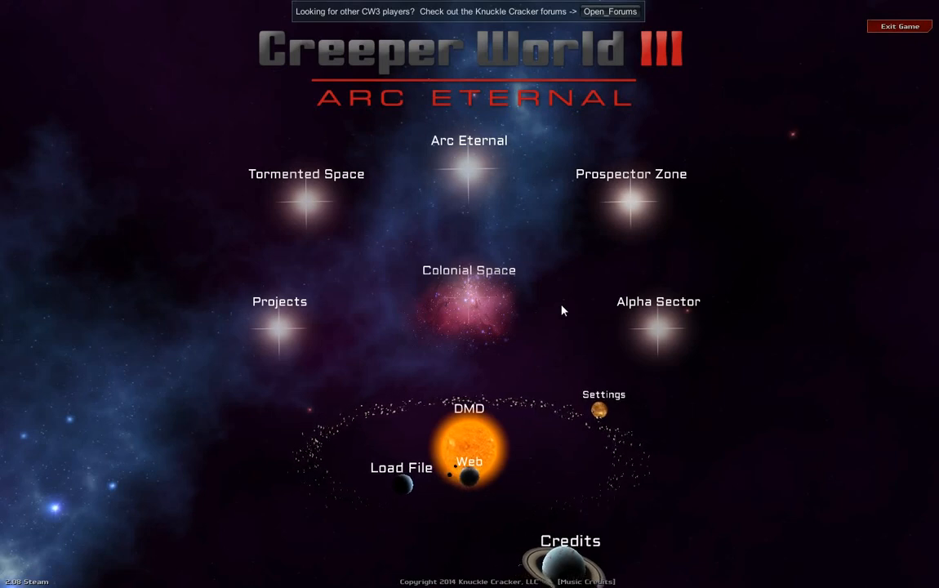
mouse_move(629, 204)
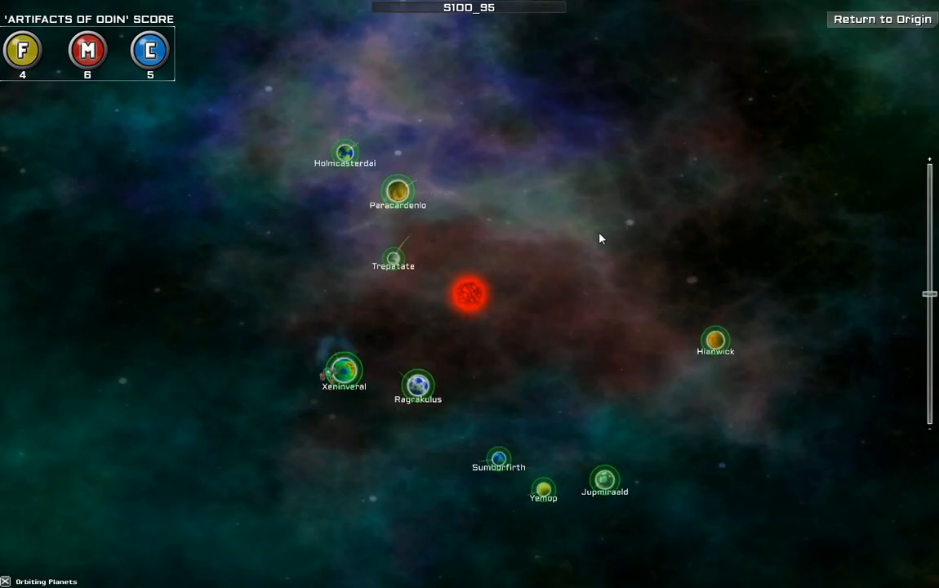
- Bring up the warp map of star systems around S100_95
left_click(343, 369)
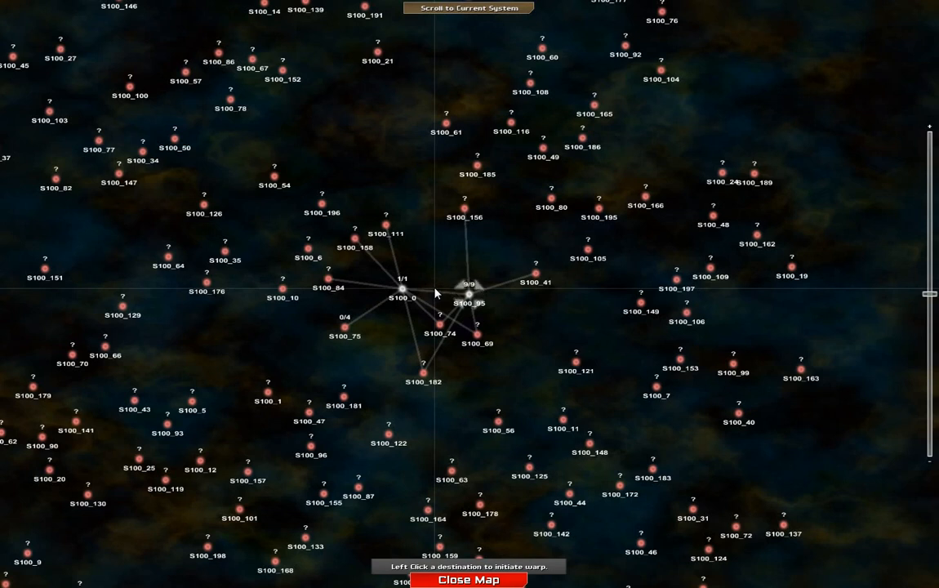
- Choose S100_74 as the warp destination and initiate the warp
left_click(434, 327)
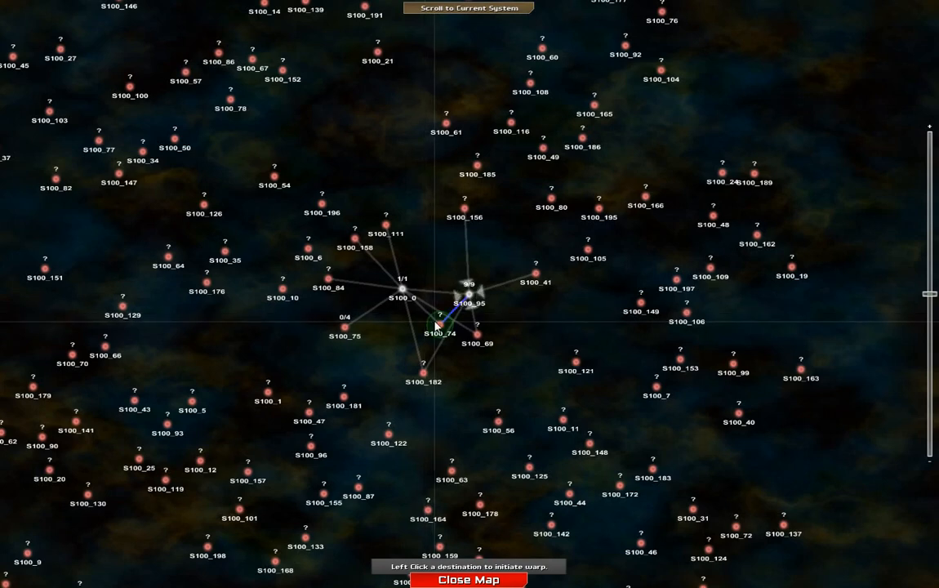
left_click(467, 580)
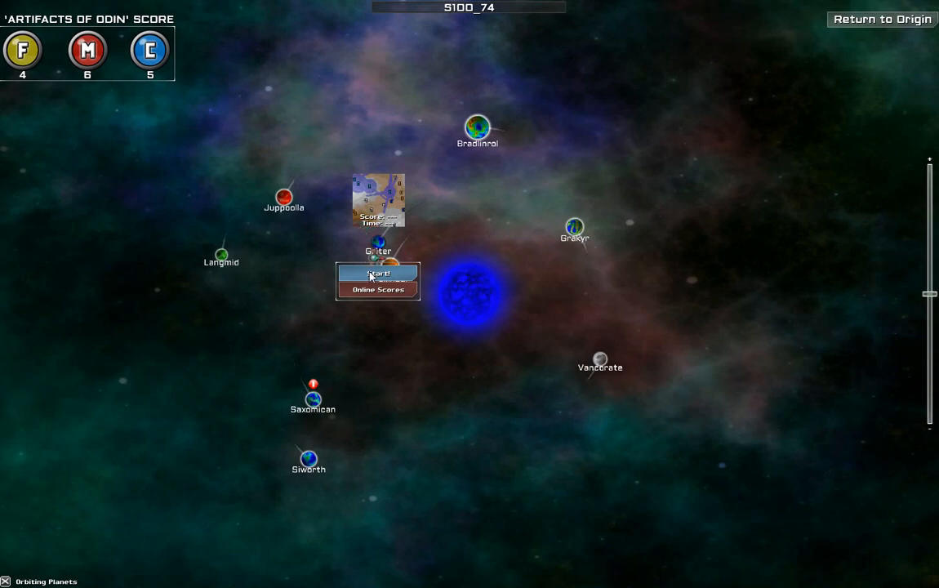
- Launch the Griter planet mission in system S100_74
left_click(377, 272)
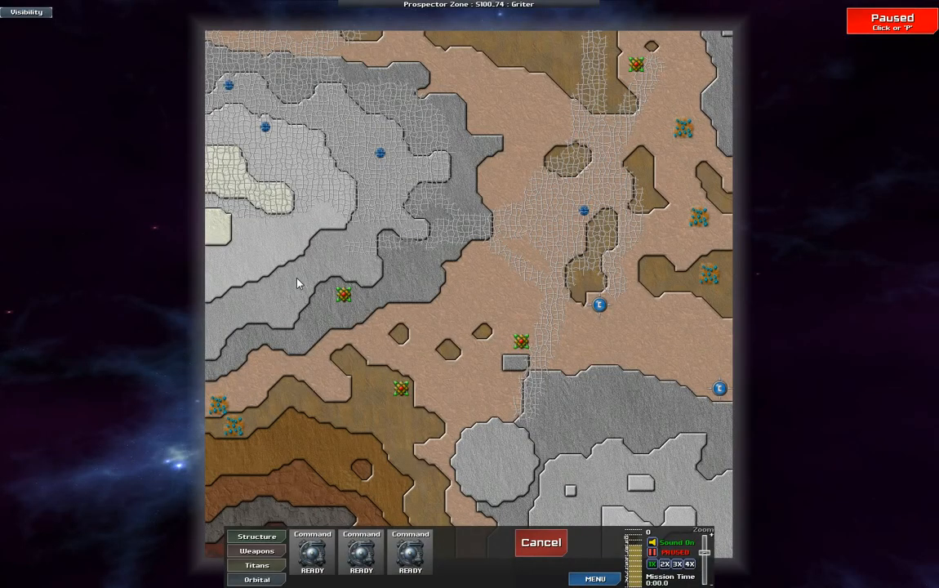
mouse_move(294, 290)
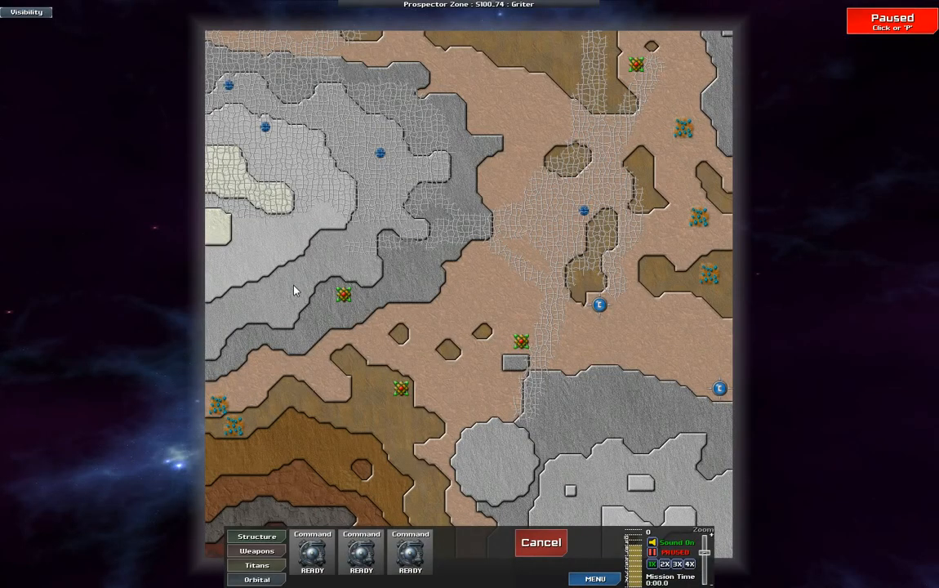
mouse_move(395, 320)
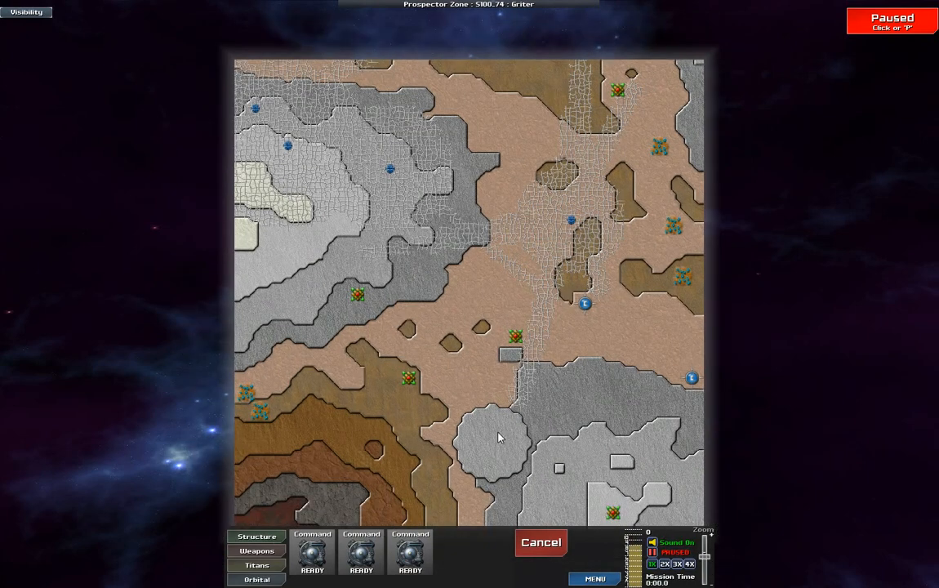
mouse_move(572, 225)
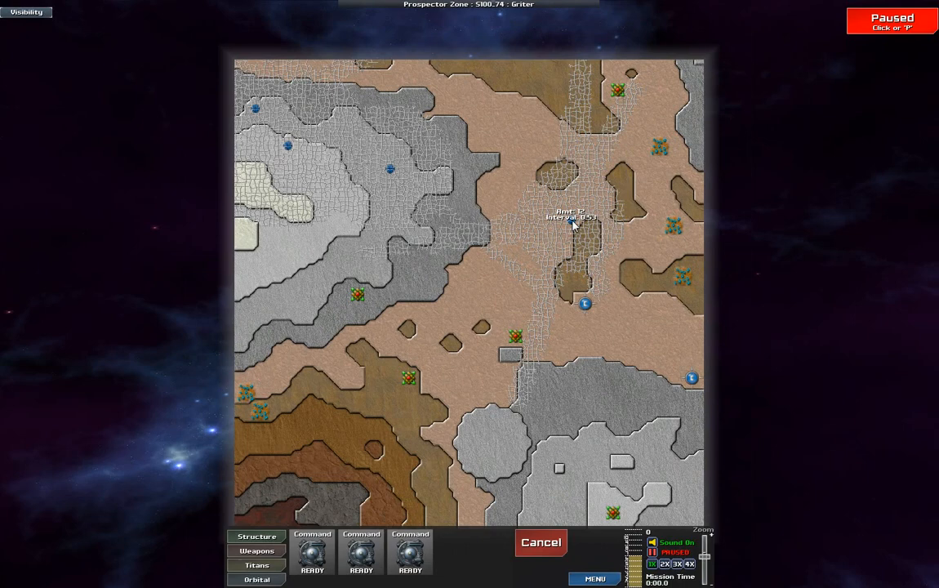
mouse_move(301, 152)
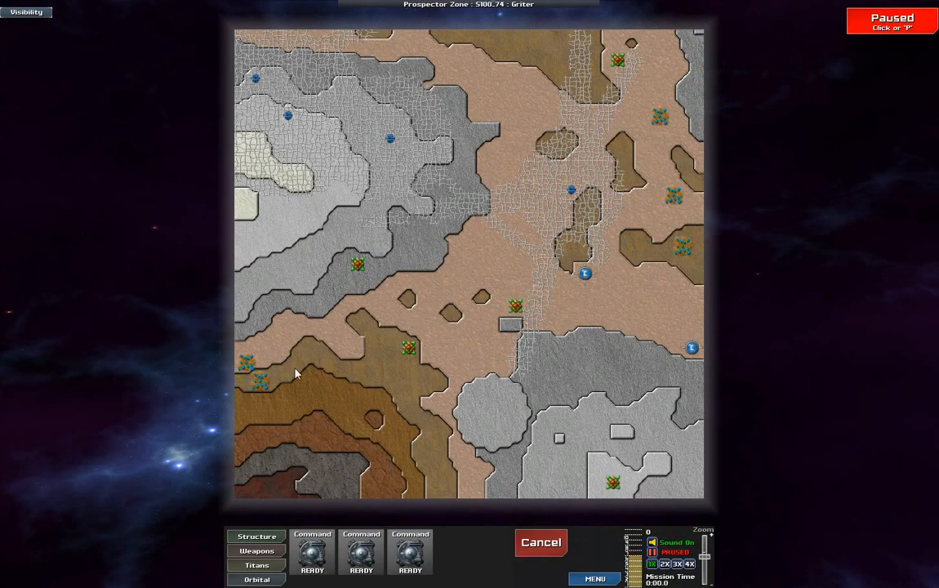
mouse_move(668, 252)
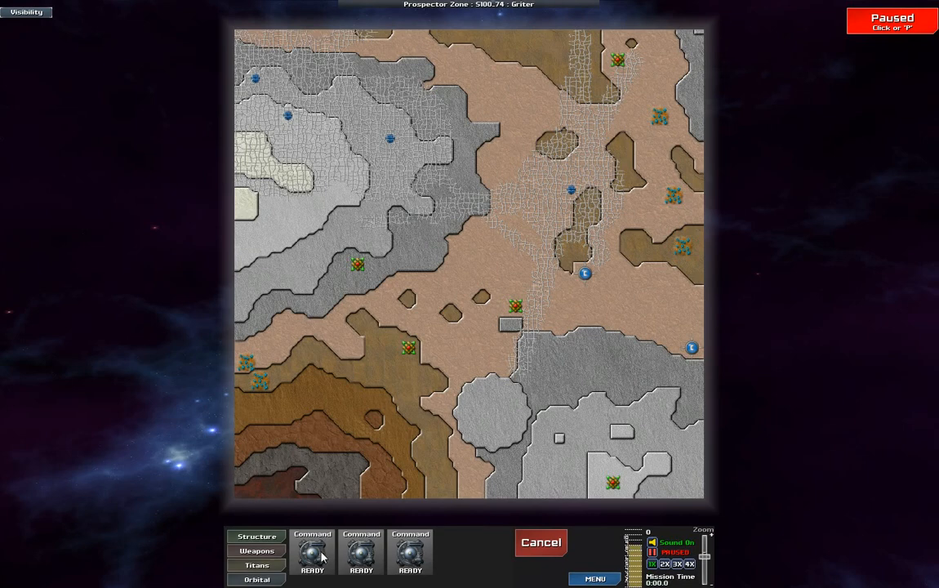
- Deploy a Command Node onto the right-hand ground of Griter
left_click(312, 552)
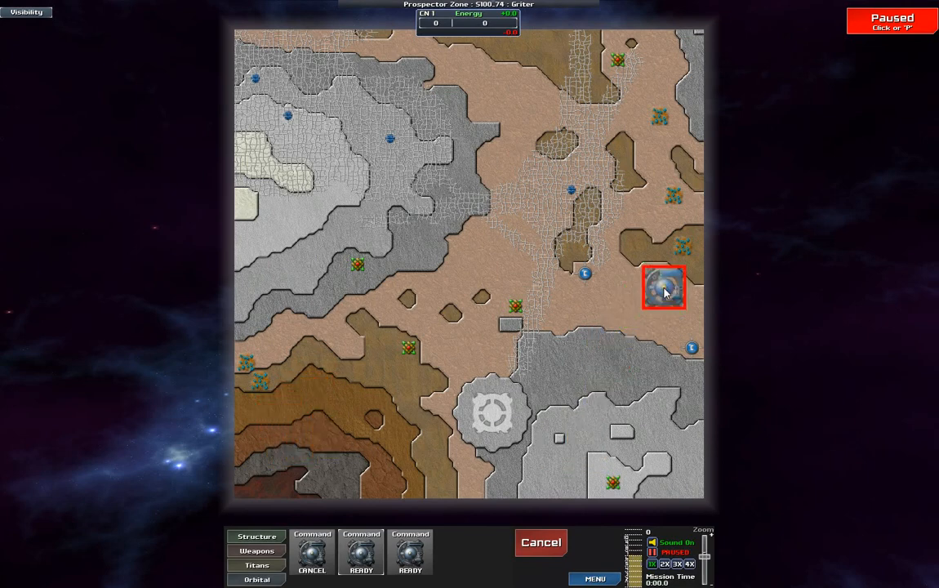
left_click(663, 290)
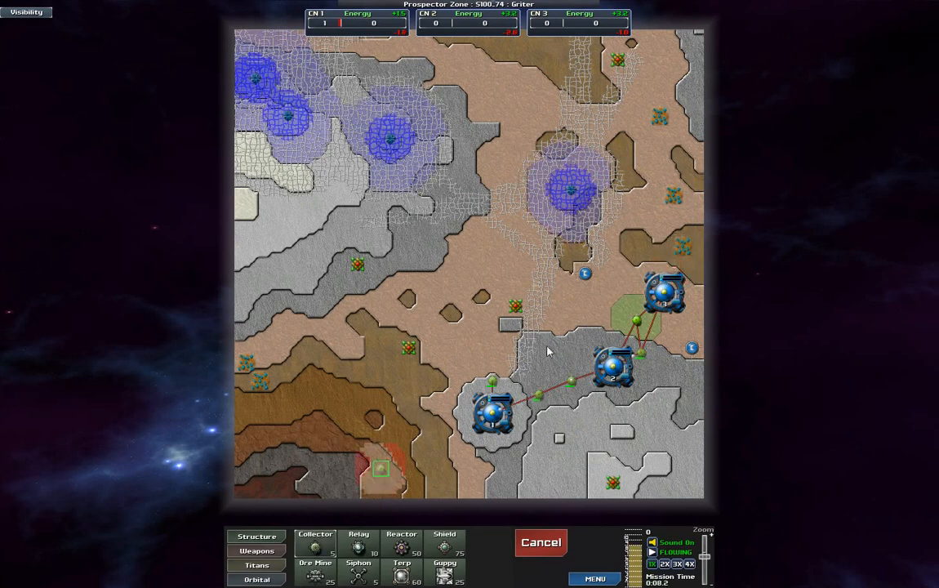
- Browse the Weapons list, return to Structure and lay Collectors west from the bottom-left node
left_click(256, 550)
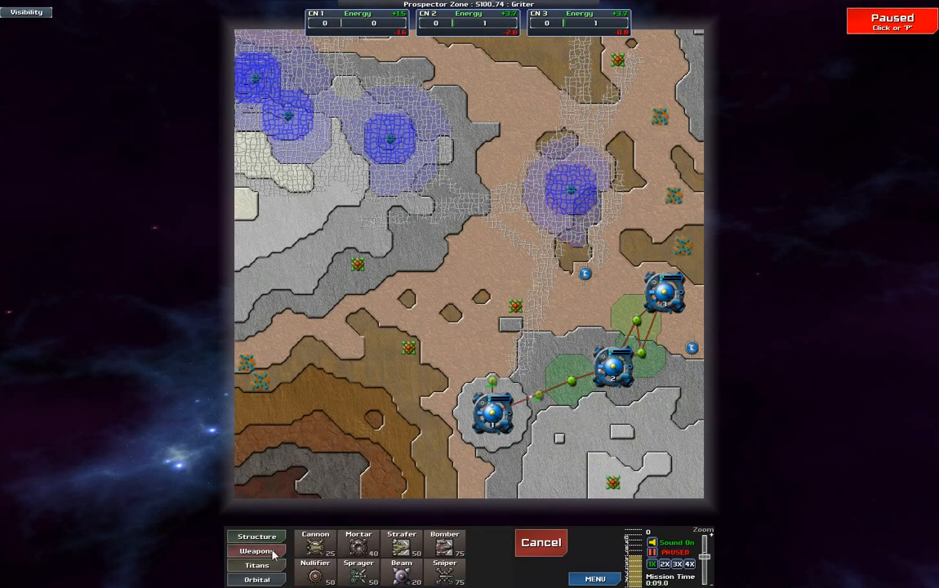
left_click(256, 535)
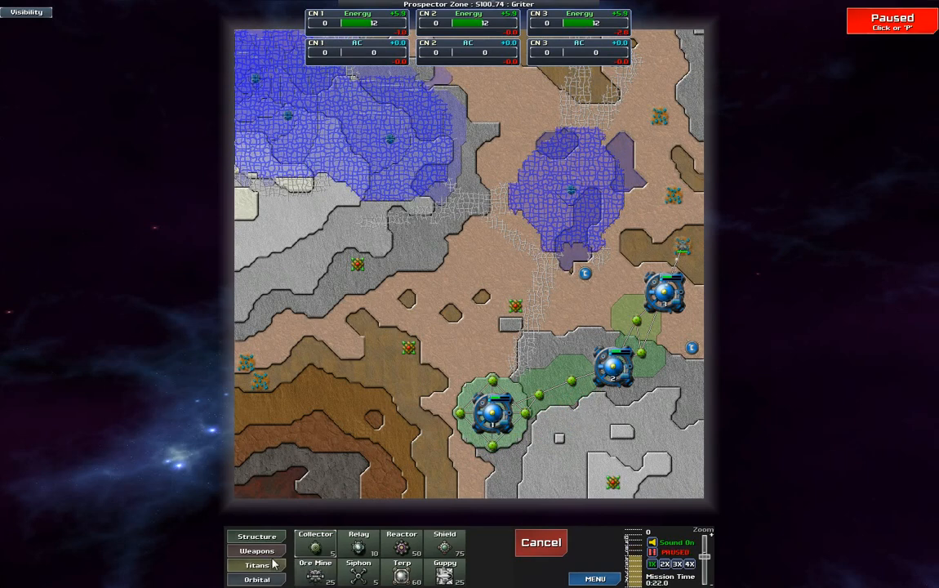
left_click(256, 550)
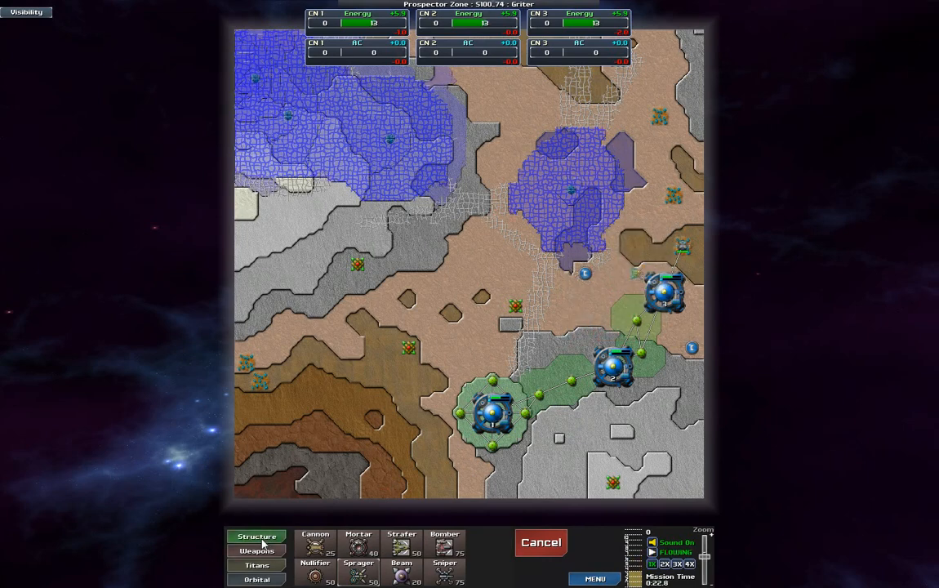
left_click(256, 536)
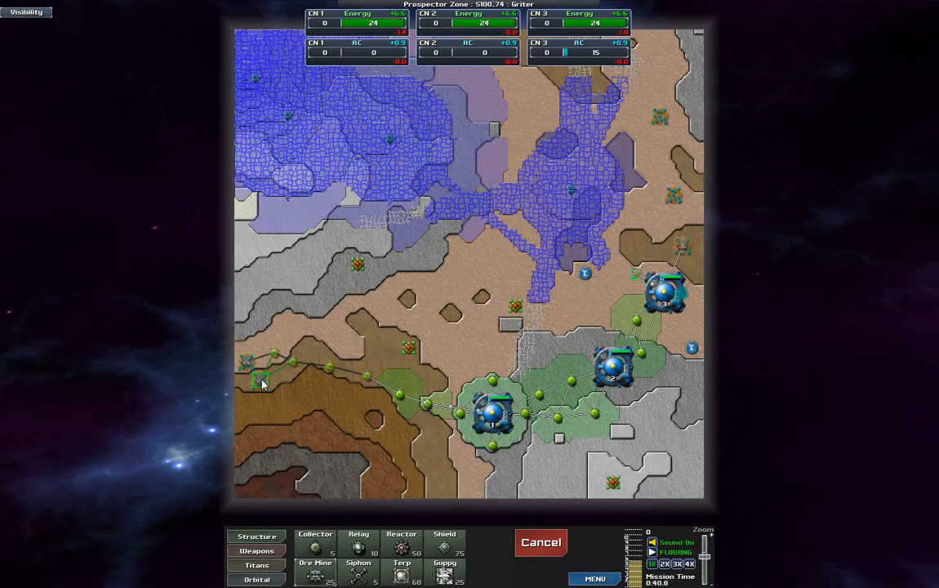
- Place a gun near the central base and spread Collectors and Relays over the lower-left
left_click(256, 551)
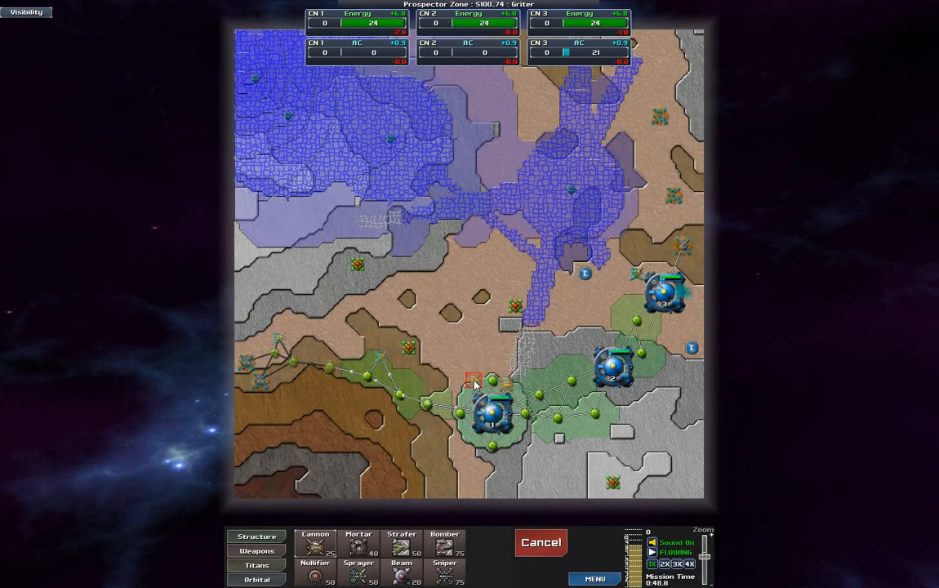
left_click(255, 536)
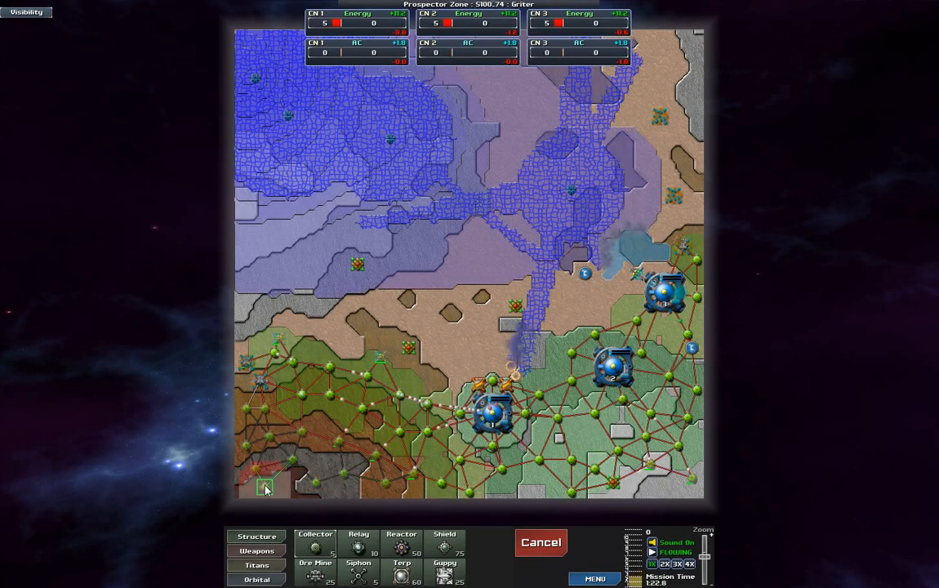
- Build the Forge and keep adding Collectors across the lower-left ground
left_click(256, 551)
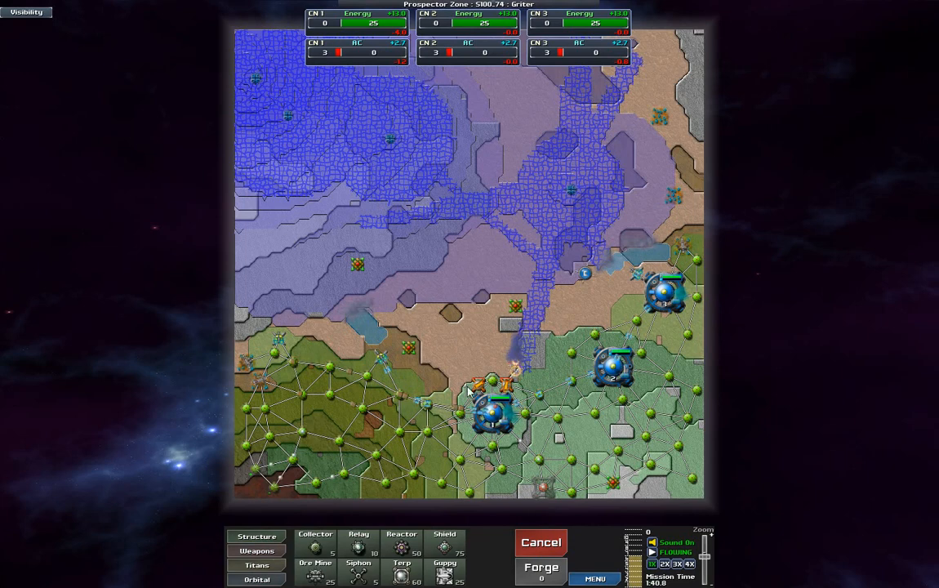
left_click(256, 550)
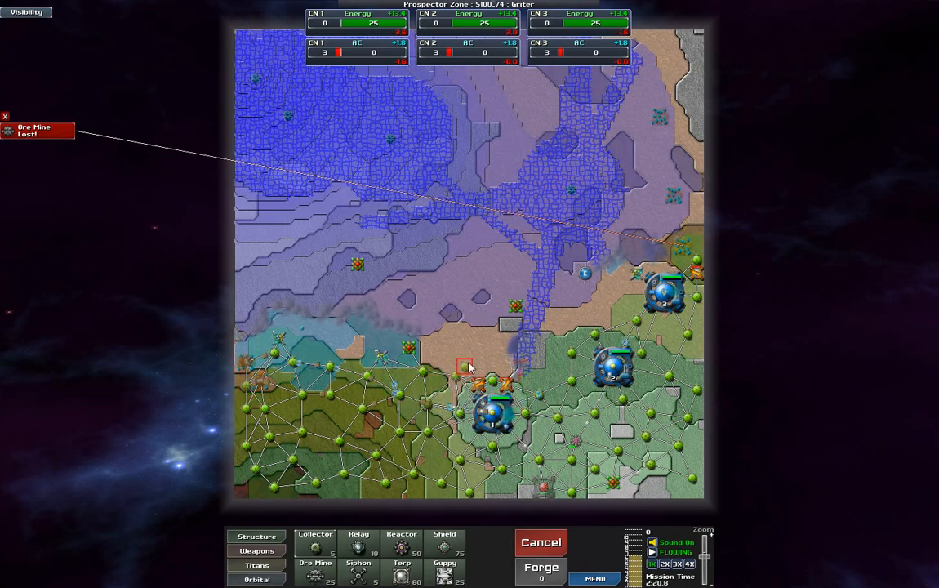
- Place Cannons and Mortars along the creeper front north of the collector field
left_click(256, 550)
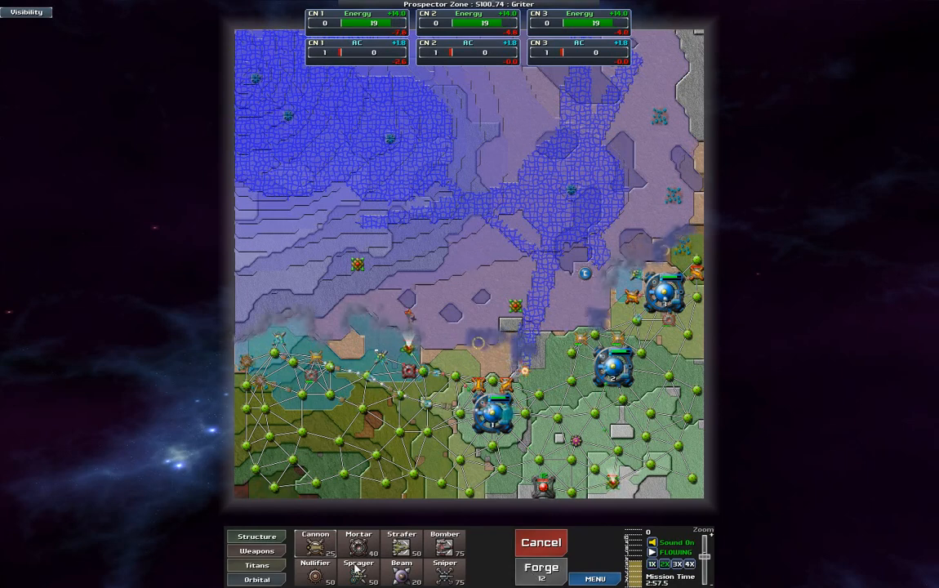
left_click(256, 536)
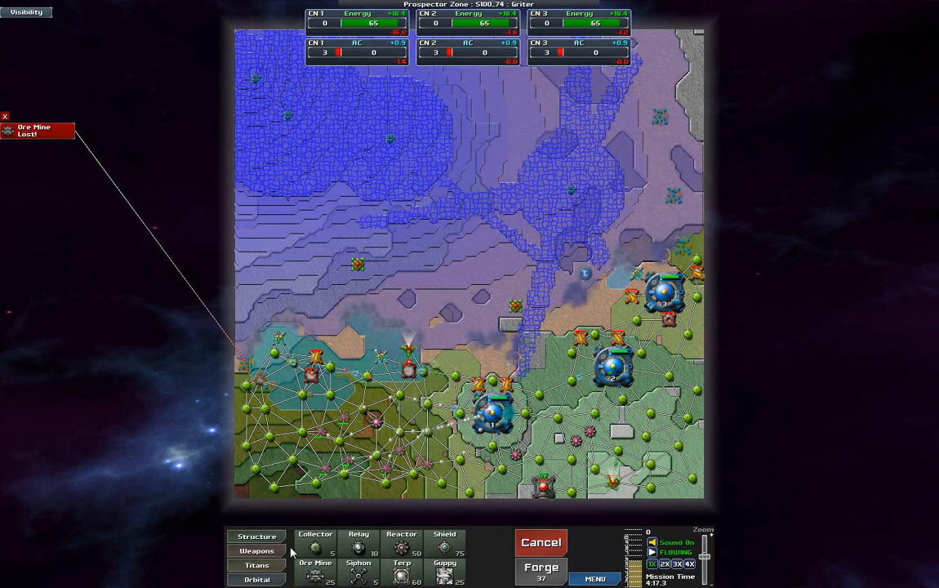
- Add more Cannons along the western front, then inspect a Pulse Cannon's status
left_click(257, 551)
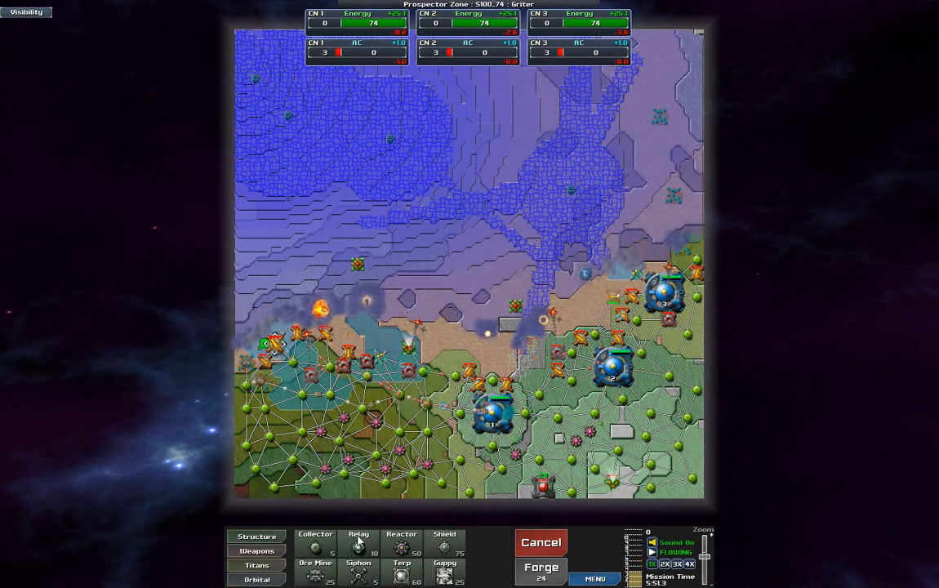
left_click(310, 376)
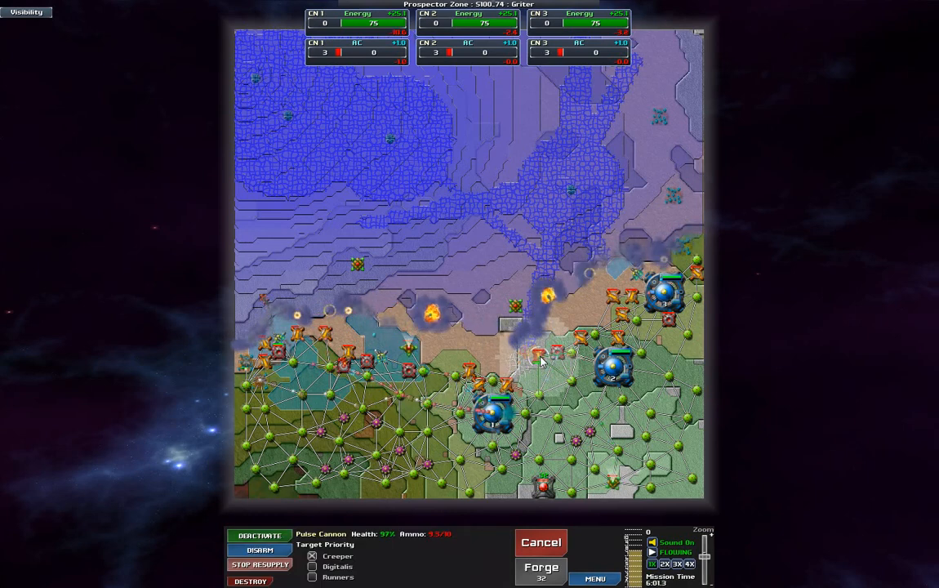
- Deselect the Pulse Cannon and extend guns and Collectors toward the right-hand base
left_click(311, 566)
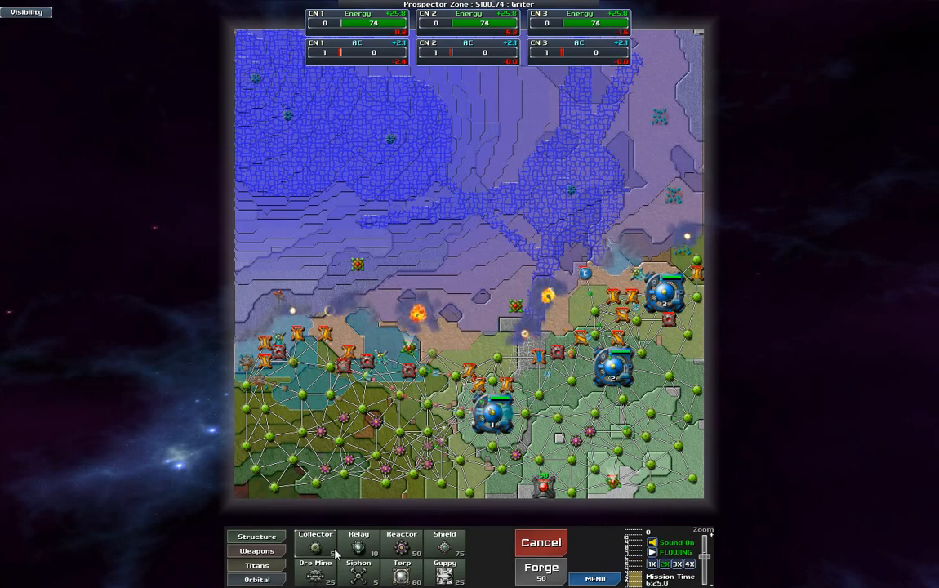
left_click(256, 550)
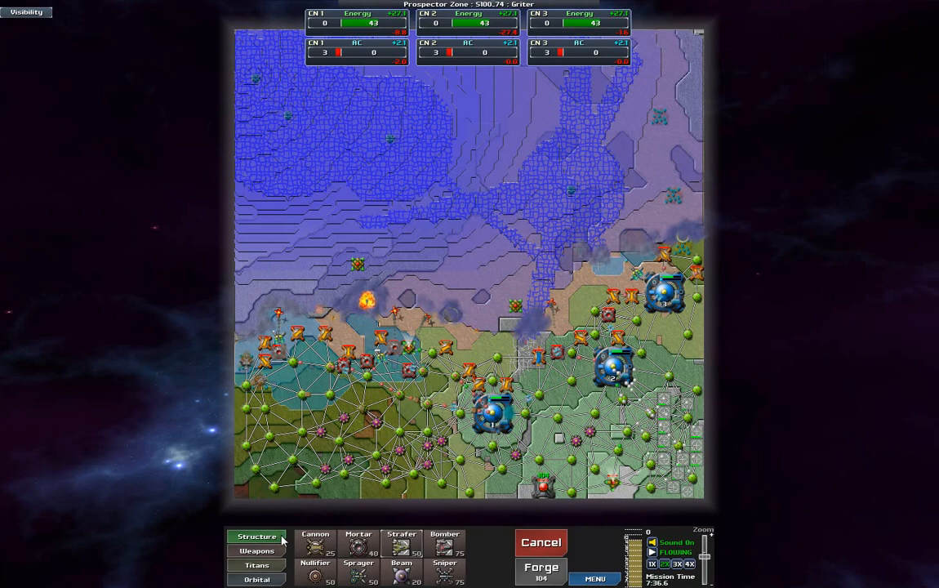
- Keep adding collectors and weapons along the northern front as blue creeper presses, losing one collector
left_click(257, 536)
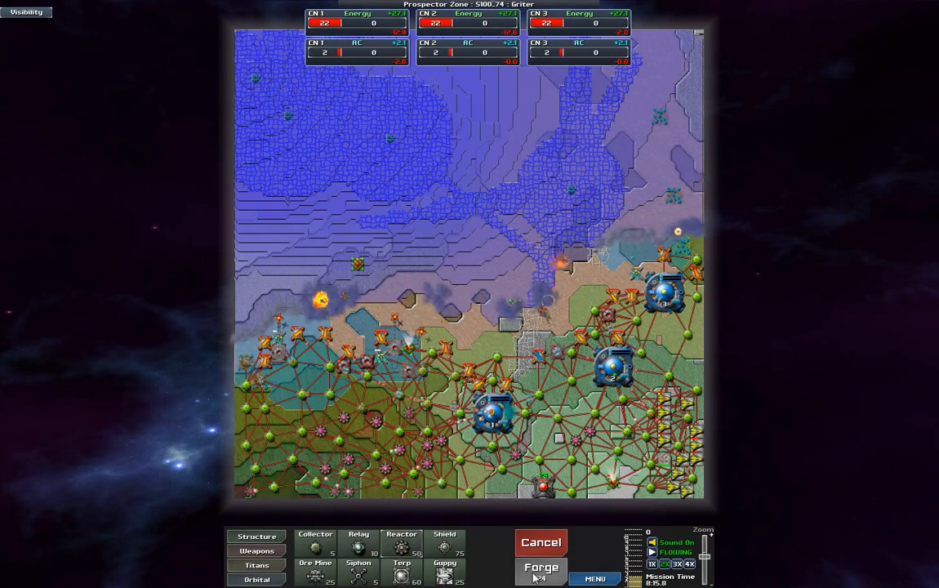
left_click(542, 568)
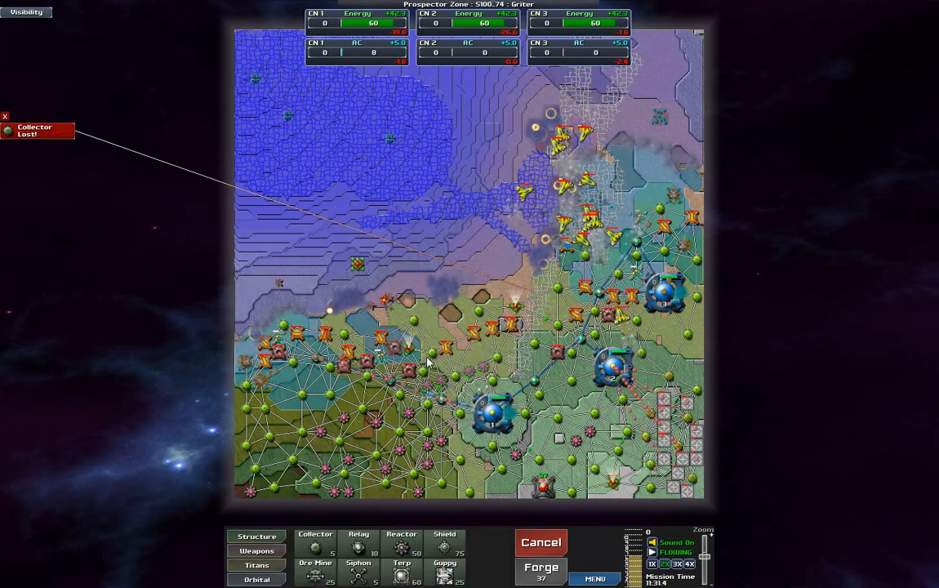
- Send bombers and strafers against the northern emitter until it is destroyed
left_click(257, 551)
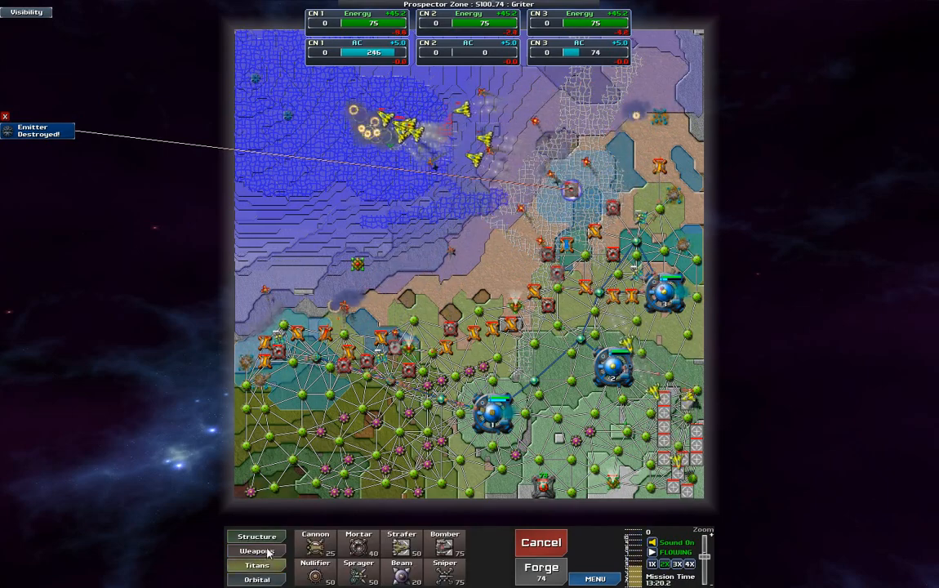
- Let air units drive the northern creeper back, then select the Forge
left_click(257, 536)
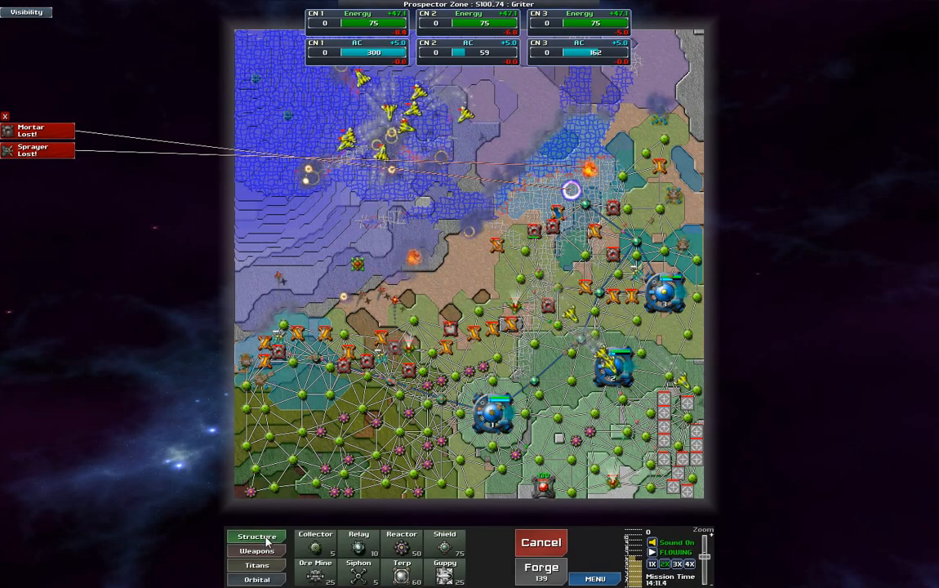
left_click(257, 548)
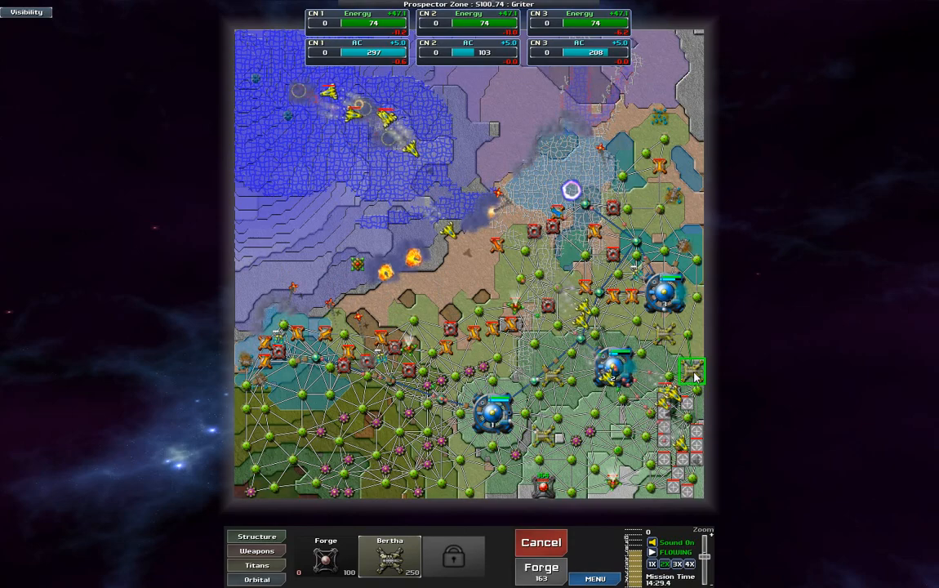
- Bring up the Forge's Tech Upgrades and target air strikes on the northwest creeper corner
left_click(691, 372)
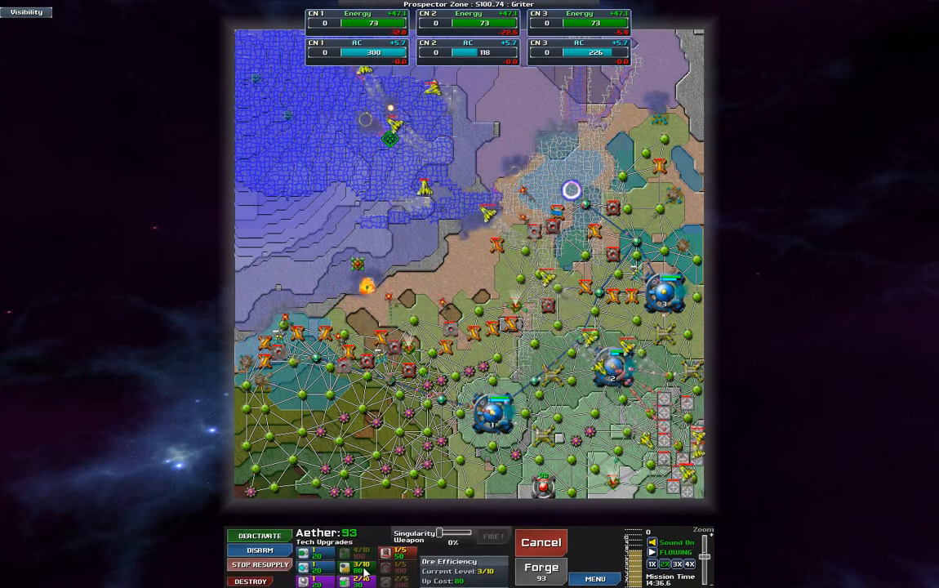
left_click(260, 549)
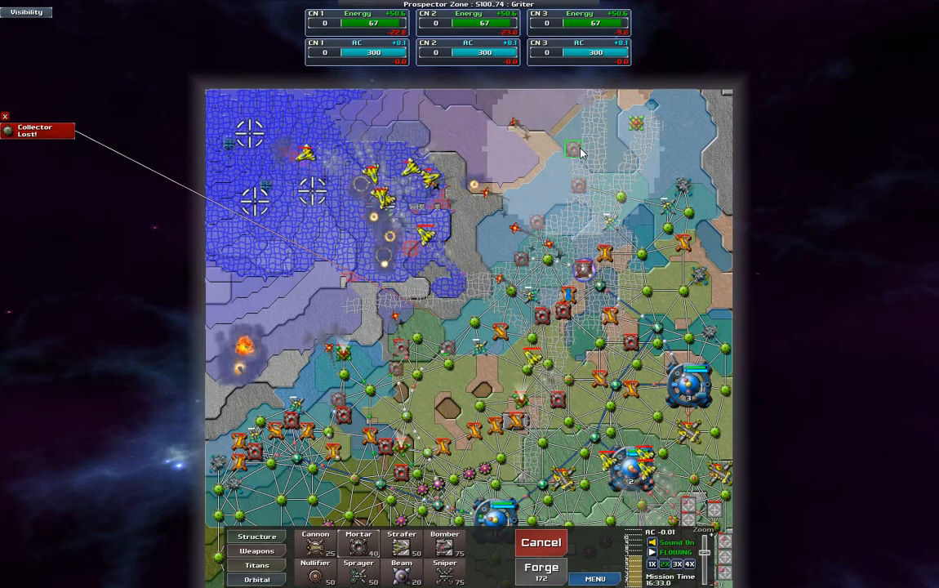
- Place collectors and relays across the cleared central north to spread the network
left_click(257, 536)
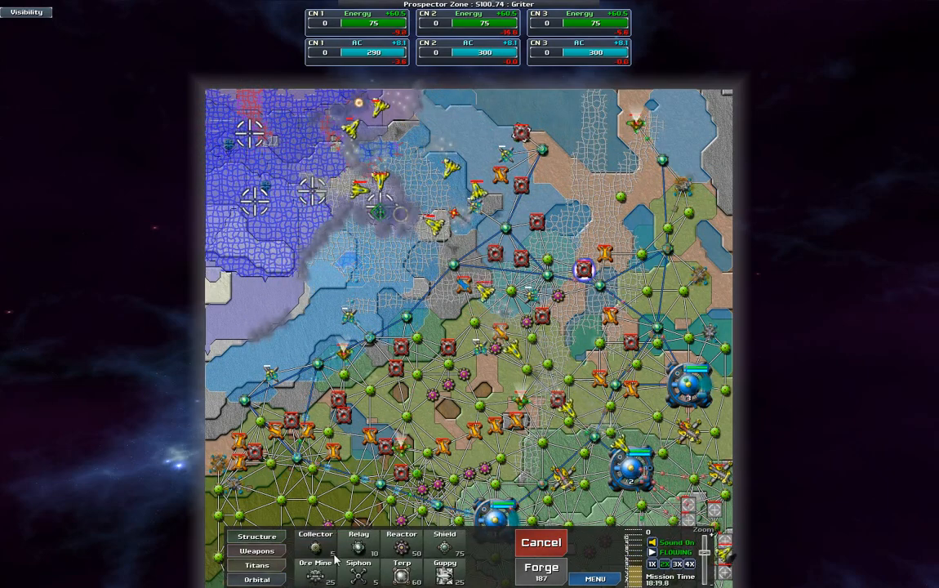
- Build a forward cluster of cannons and mortars beside the northwest emitter while air units attack
left_click(256, 551)
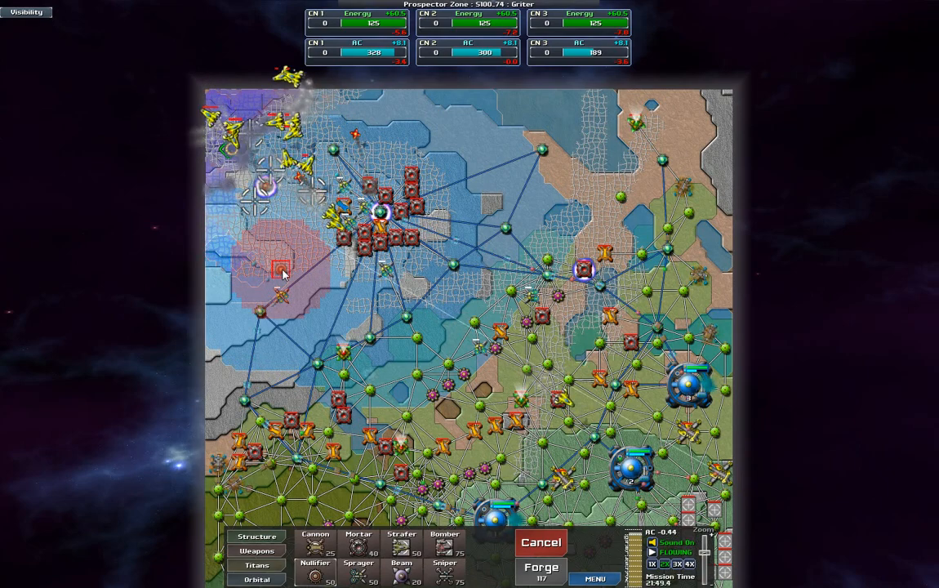
- Pick Cannon from the weapons list and finish off the last northwest creeper and emitter
left_click(256, 535)
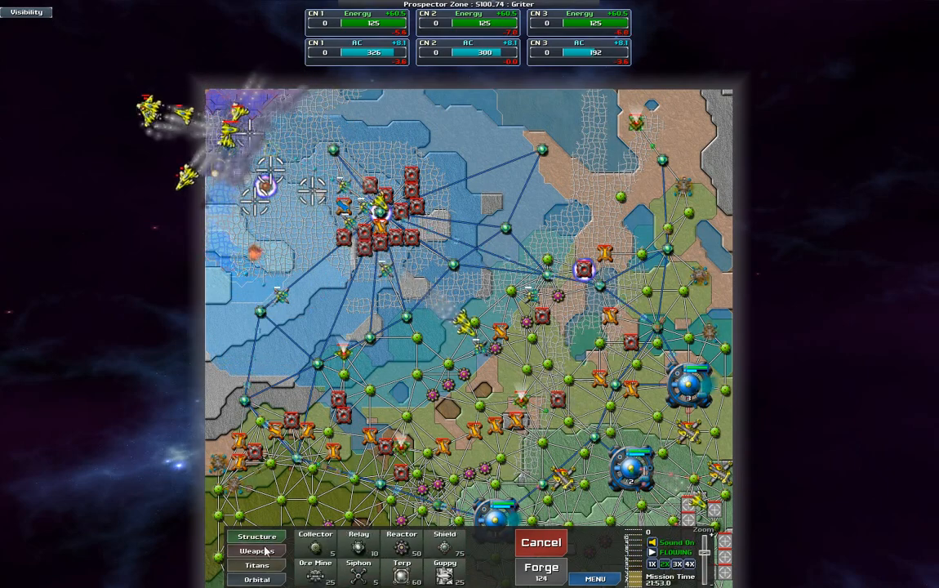
left_click(256, 550)
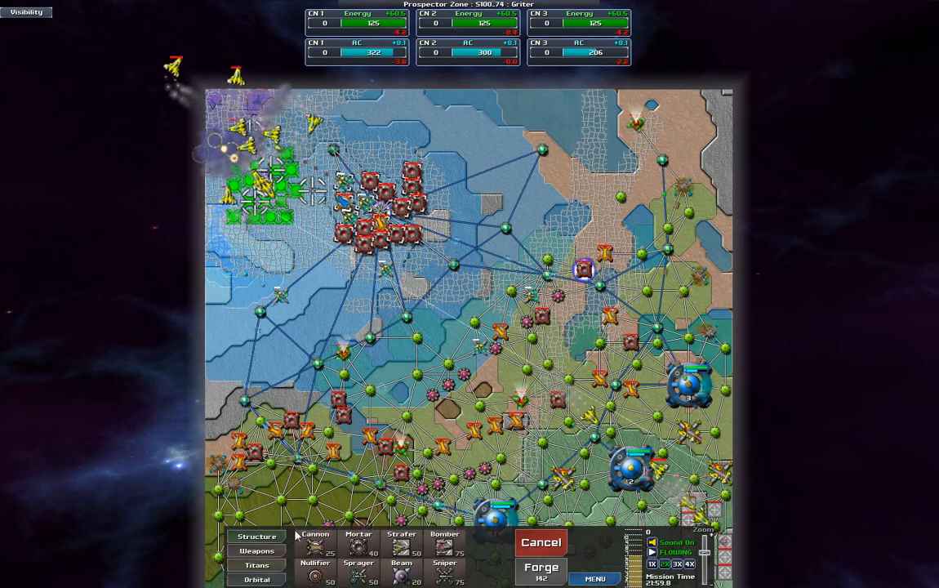
left_click(256, 536)
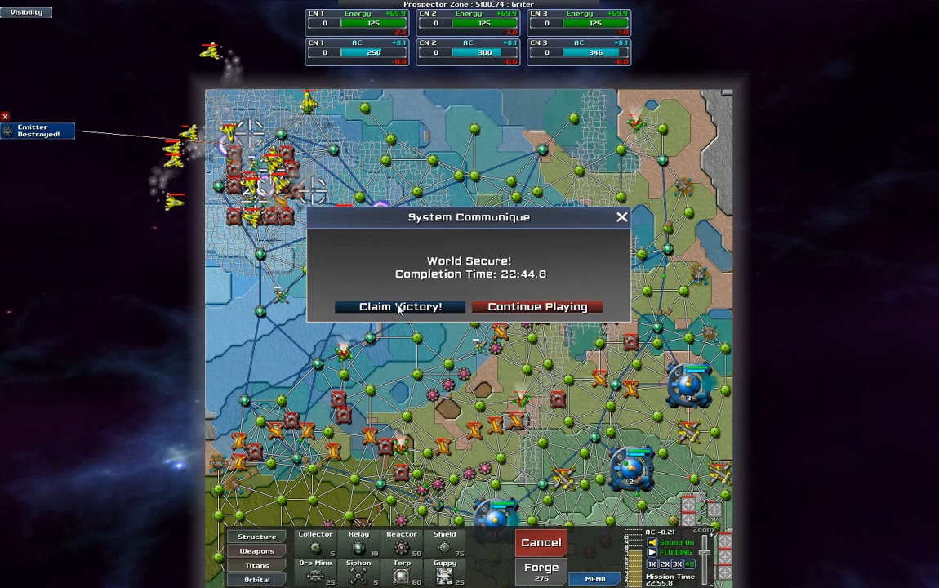
- Claim the Griter victory, submit the 22:44.8 score, and continue to the S100_74 star map
left_click(536, 307)
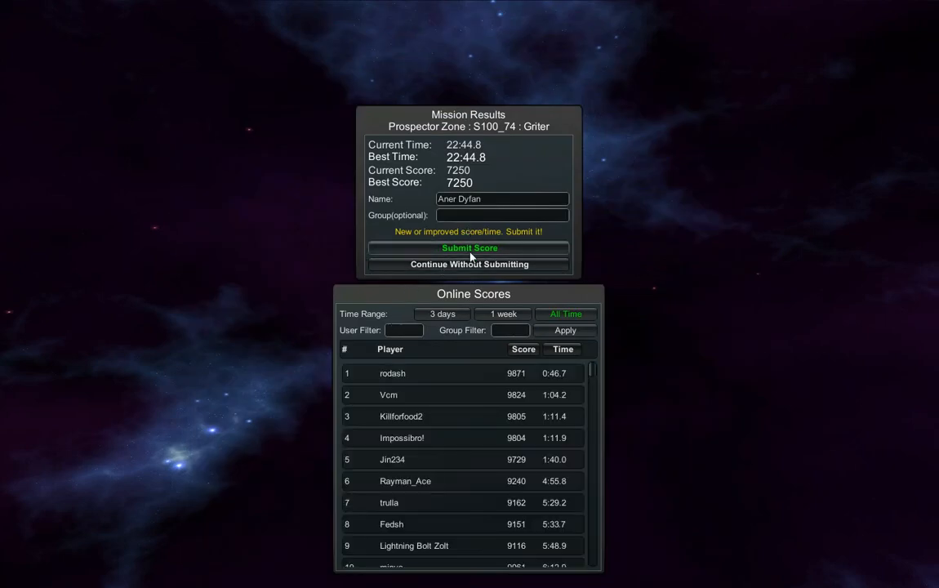
left_click(470, 248)
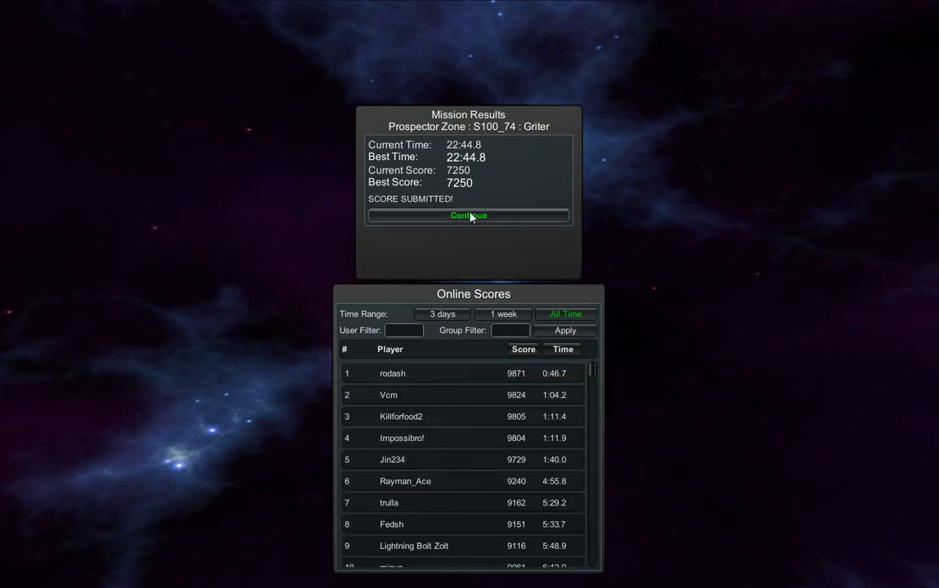
left_click(468, 215)
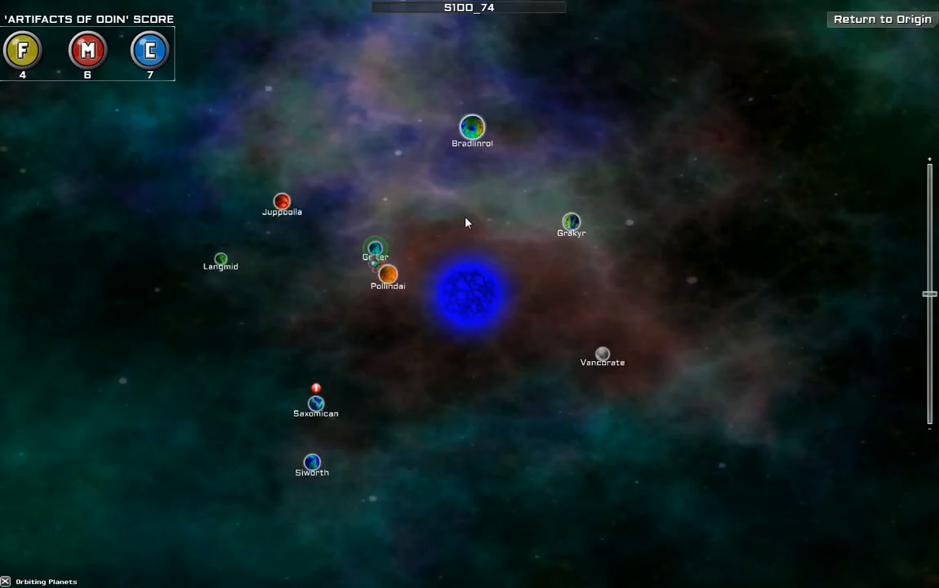